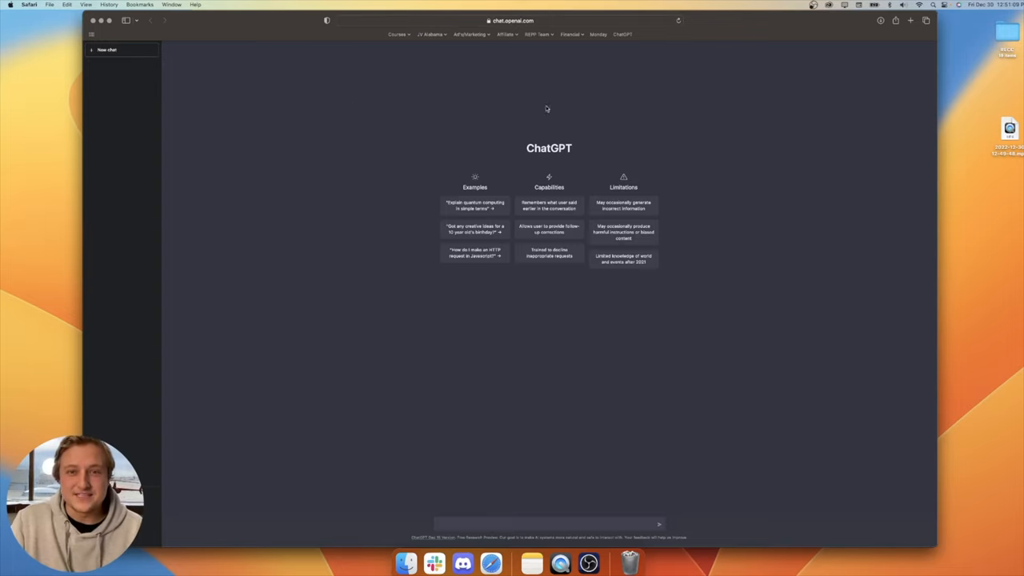
mouse_move(557, 138)
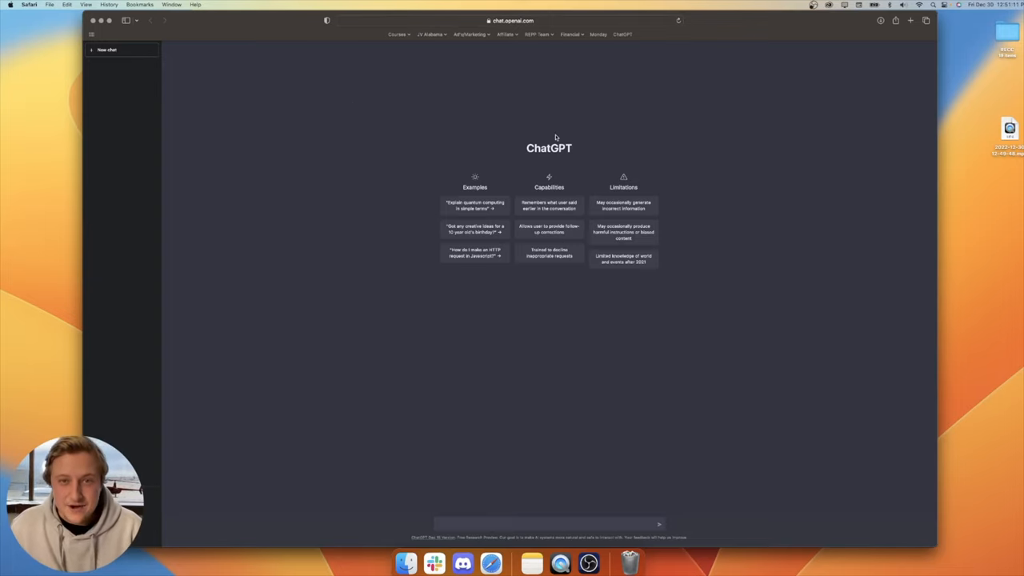
mouse_move(530, 301)
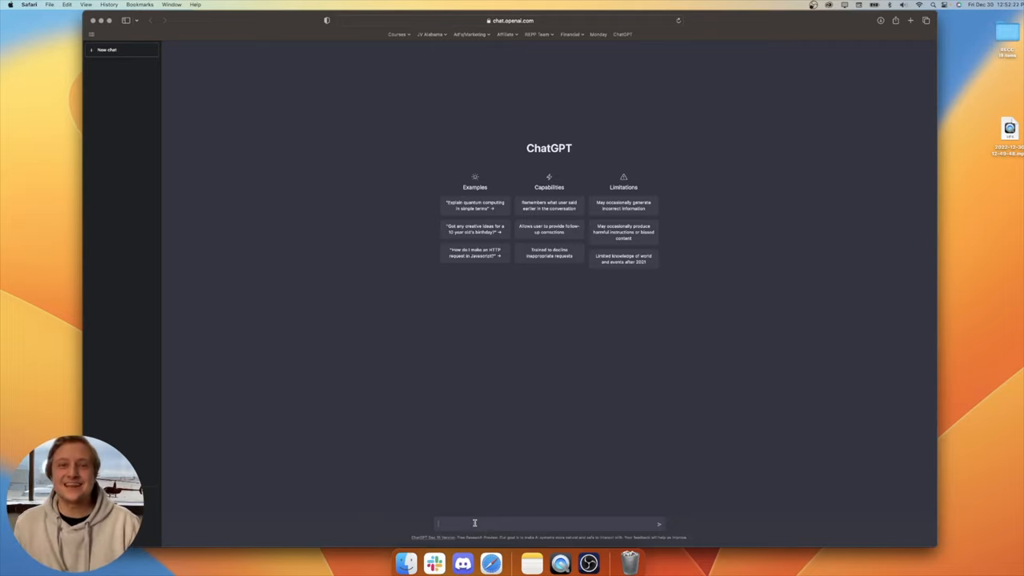
Step: Ask ChatGPT for 10 social media post ideas for a real estate photography business
type("9")
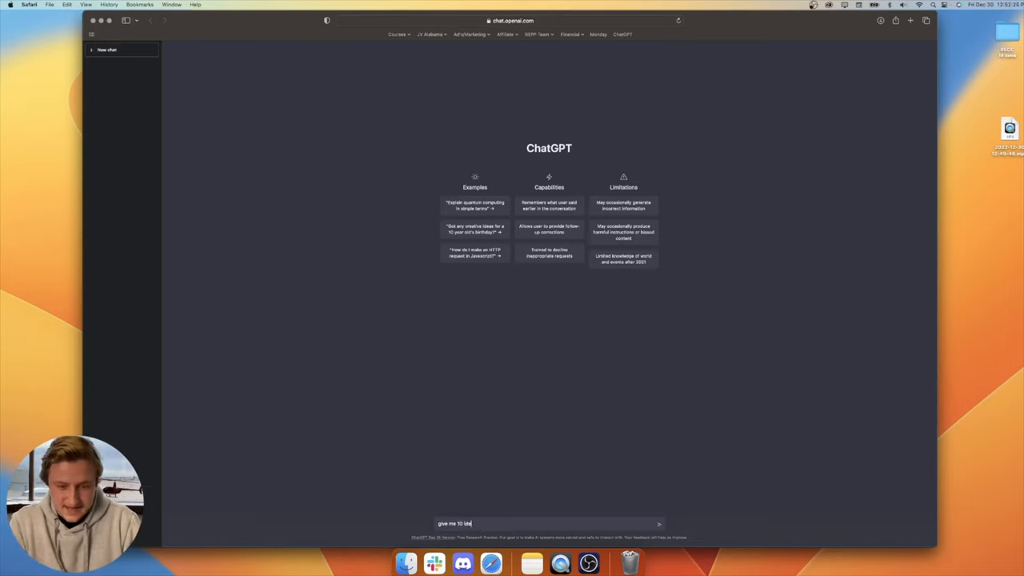
type("social media post")
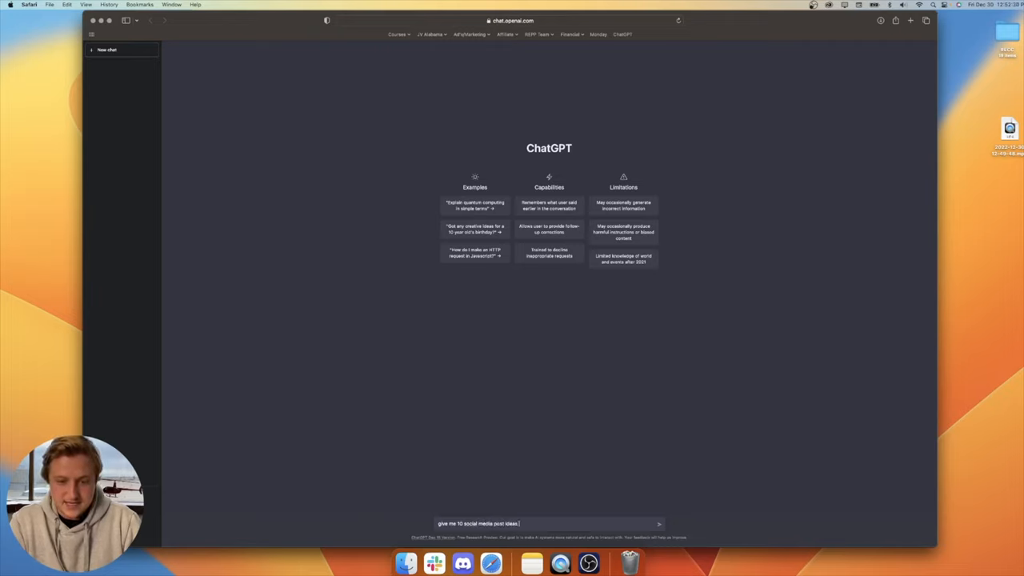
type("for my real estate")
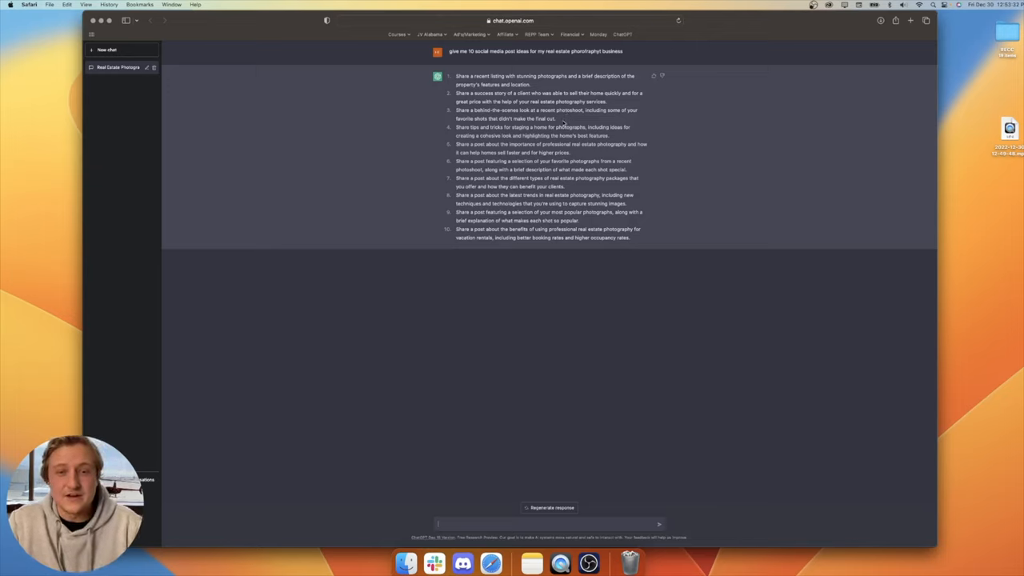
mouse_move(523, 136)
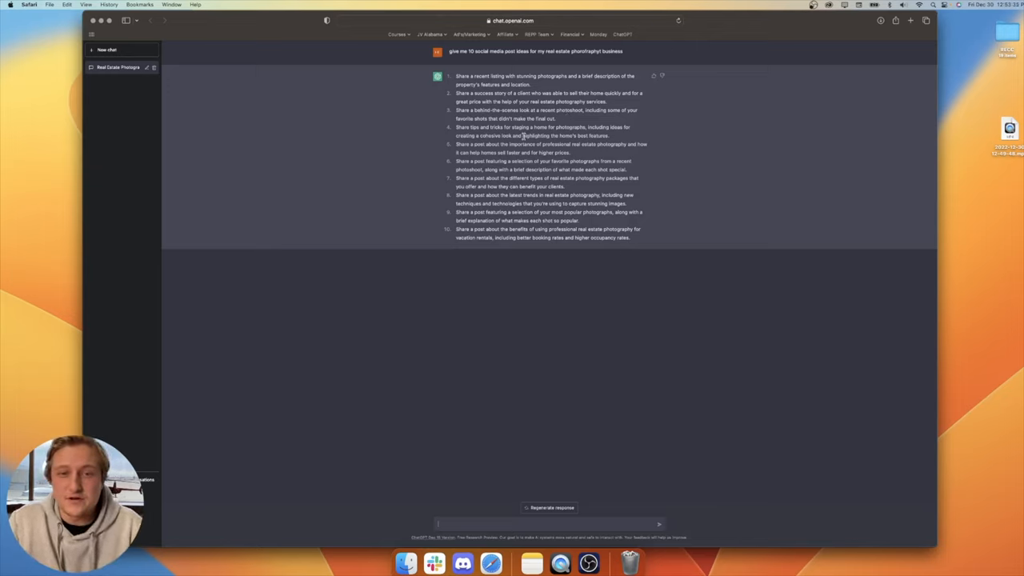
Step: Select the home-staging idea text to reuse in a 'write me a facebook post on' request
left_click_drag(456, 128, 609, 134)
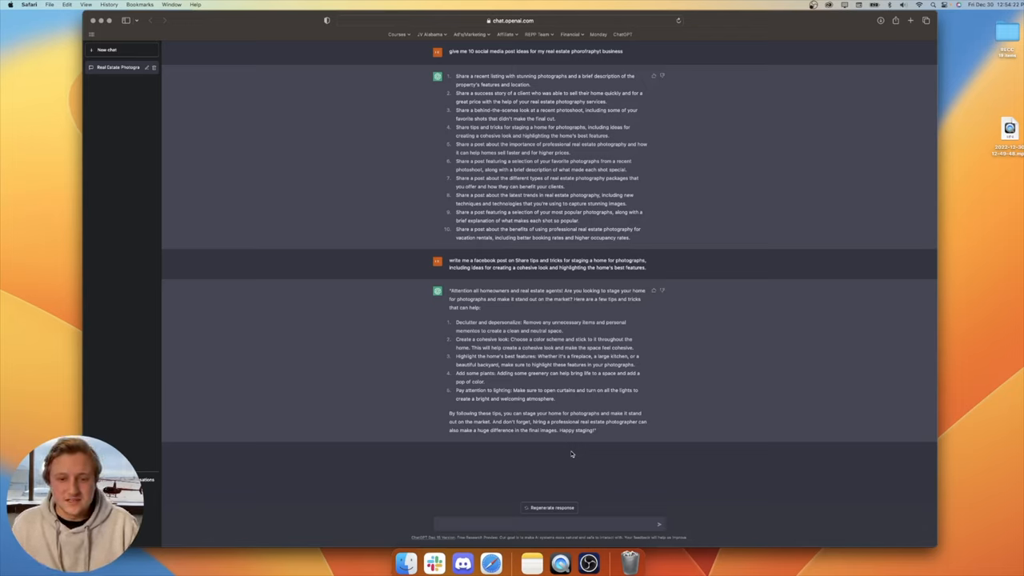
Step: Request 'make it slightly less formal and add some jokes', then begin 'write me a new year'
type("make")
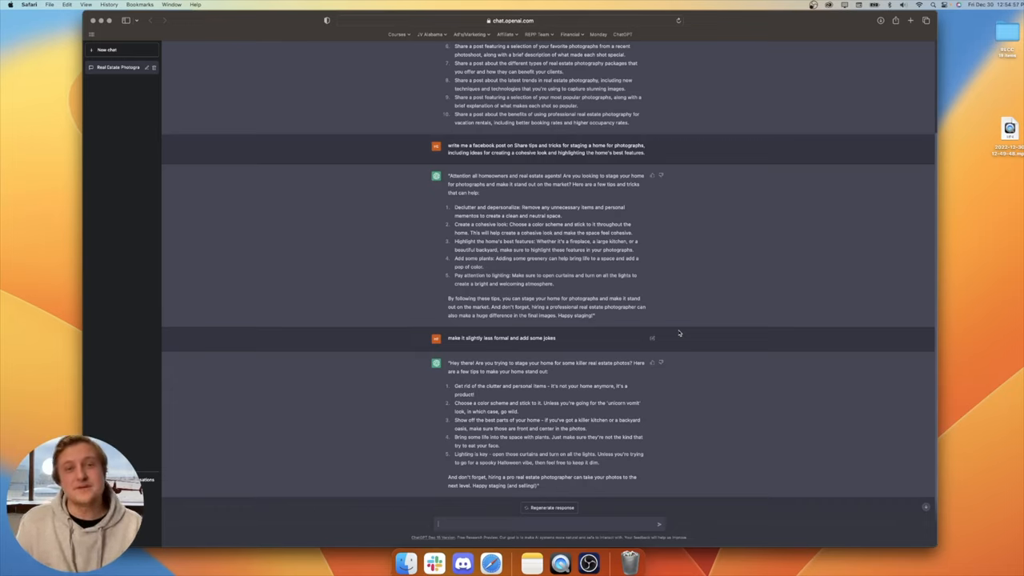
type("write")
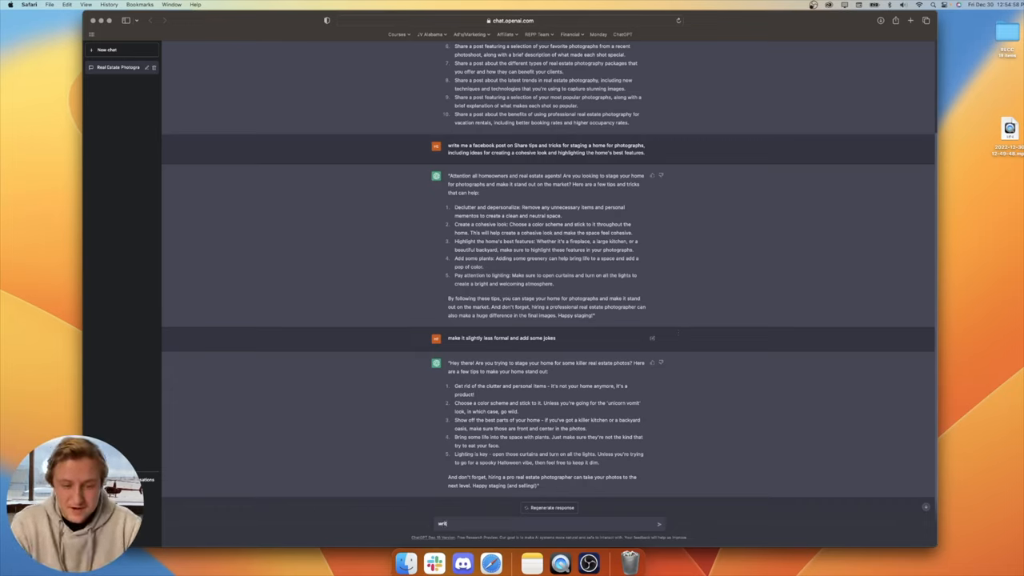
type("write me a new year")
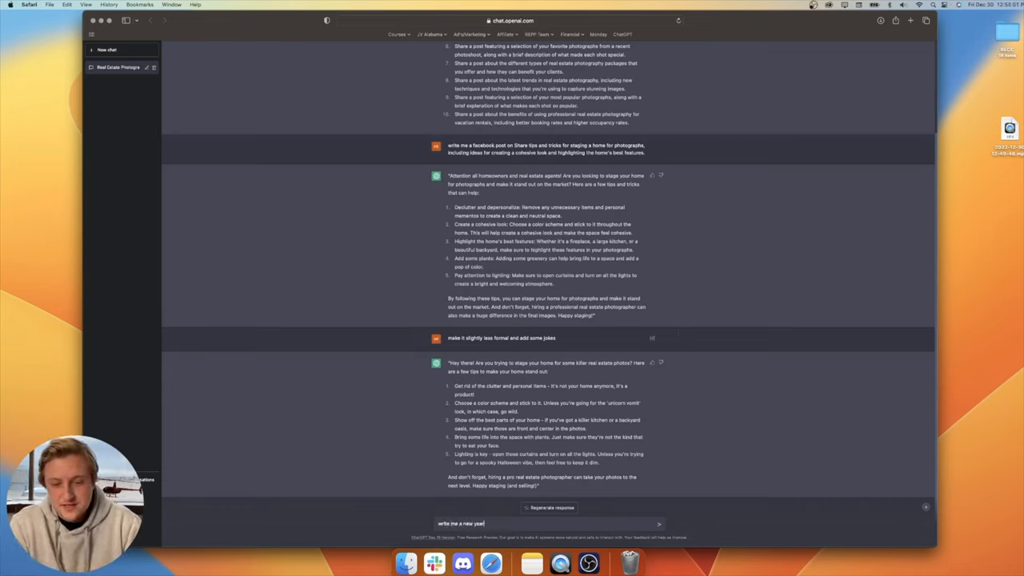